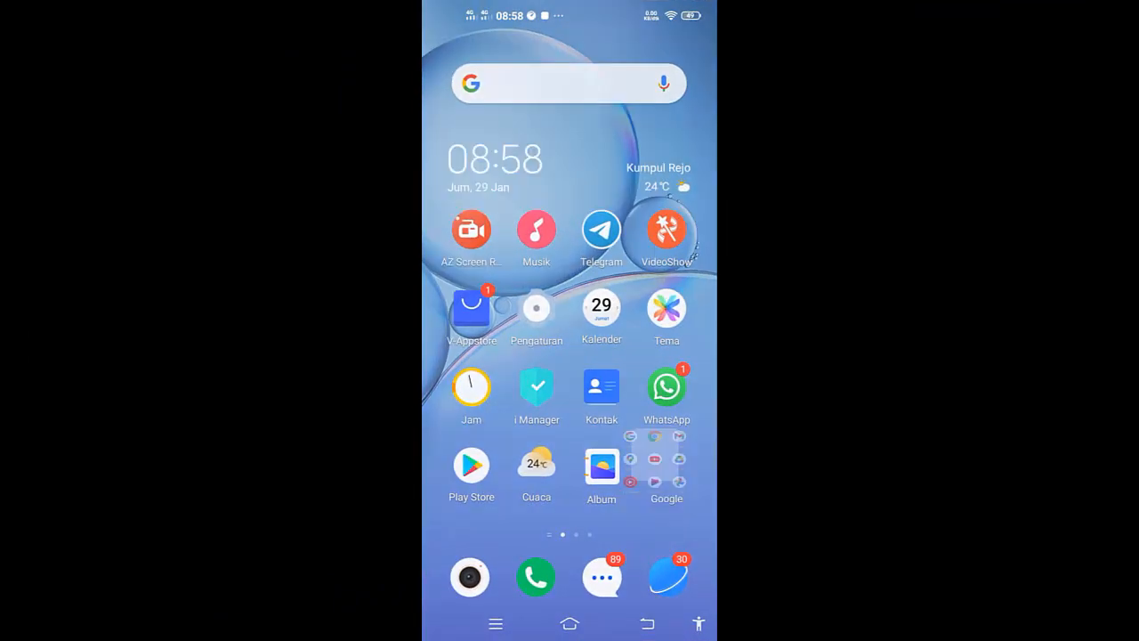
Launch YouTube from the Google folder, then open Settings' Kartu ganda dan jaringan seluler page.
left_click(666, 469)
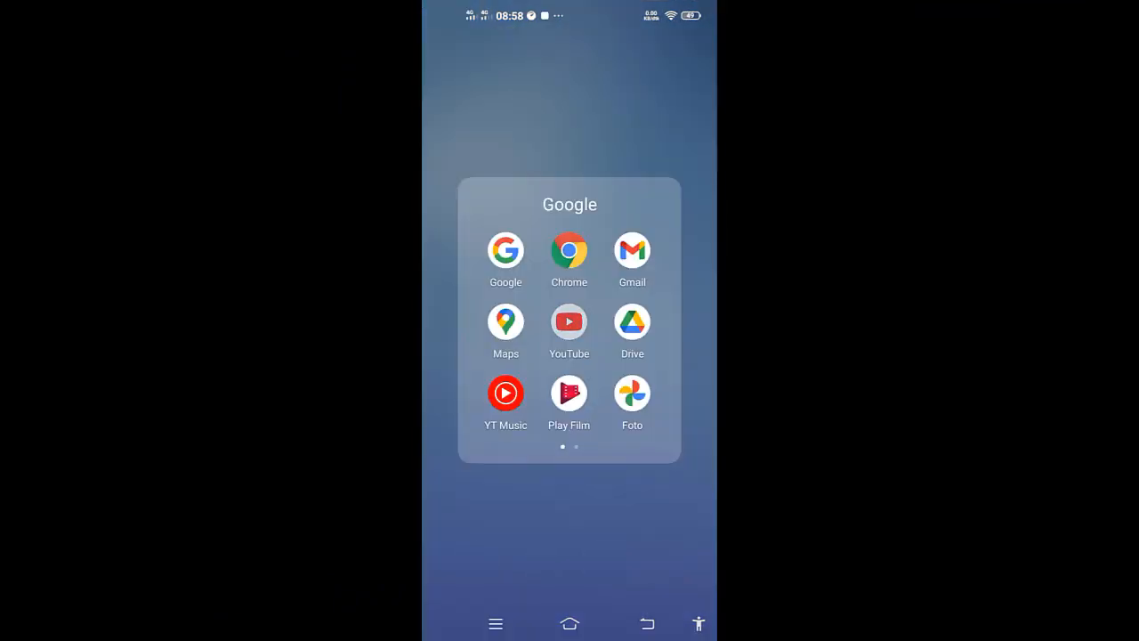
left_click(569, 322)
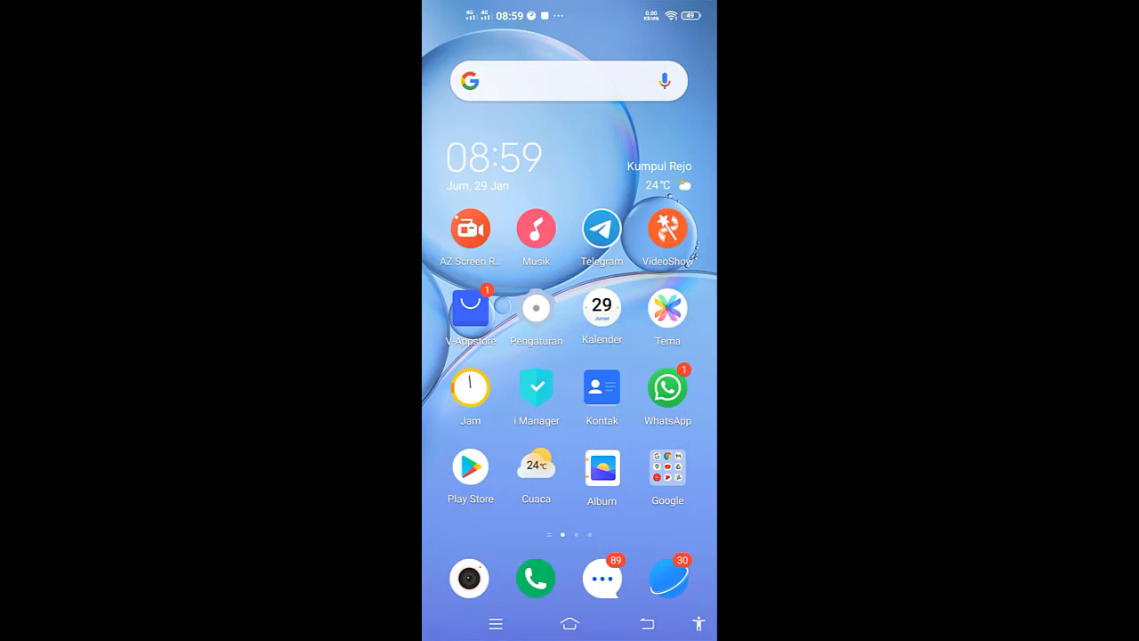
left_click(536, 311)
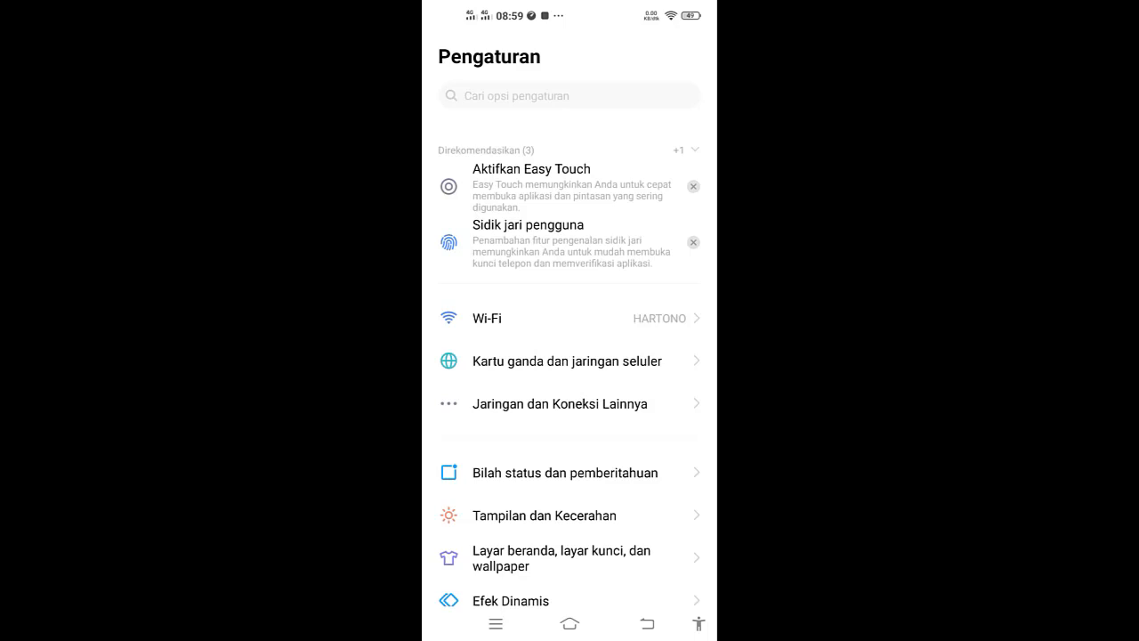
left_click(569, 360)
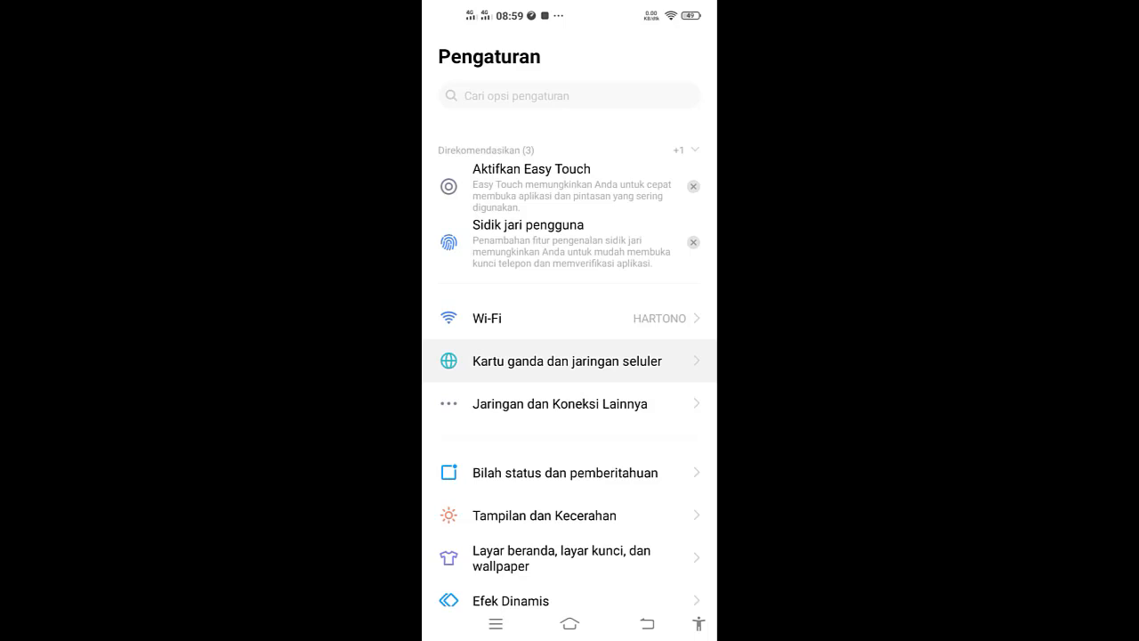
left_click(569, 360)
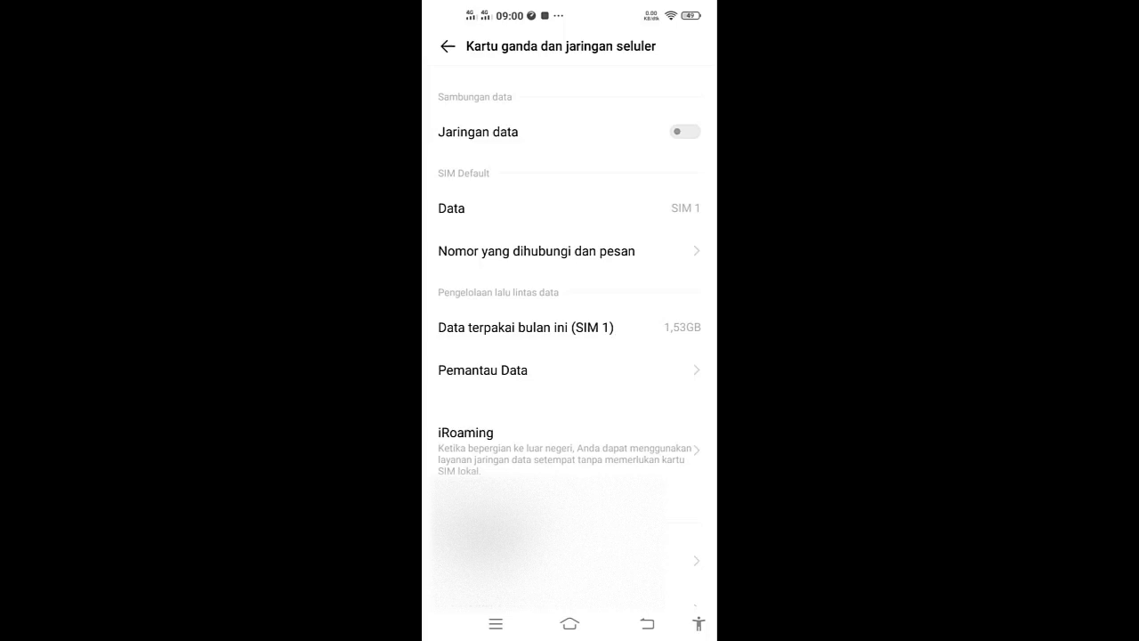
Go back to the main Settings list and open Jaringan dan Koneksi Lainnya.
left_click(450, 45)
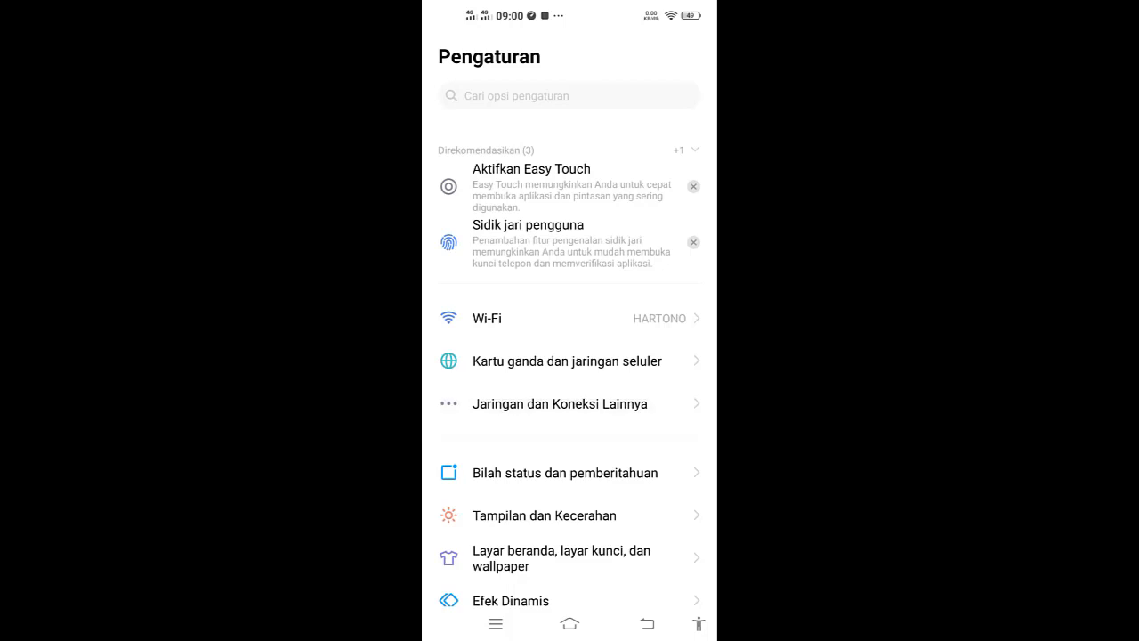
left_click(559, 404)
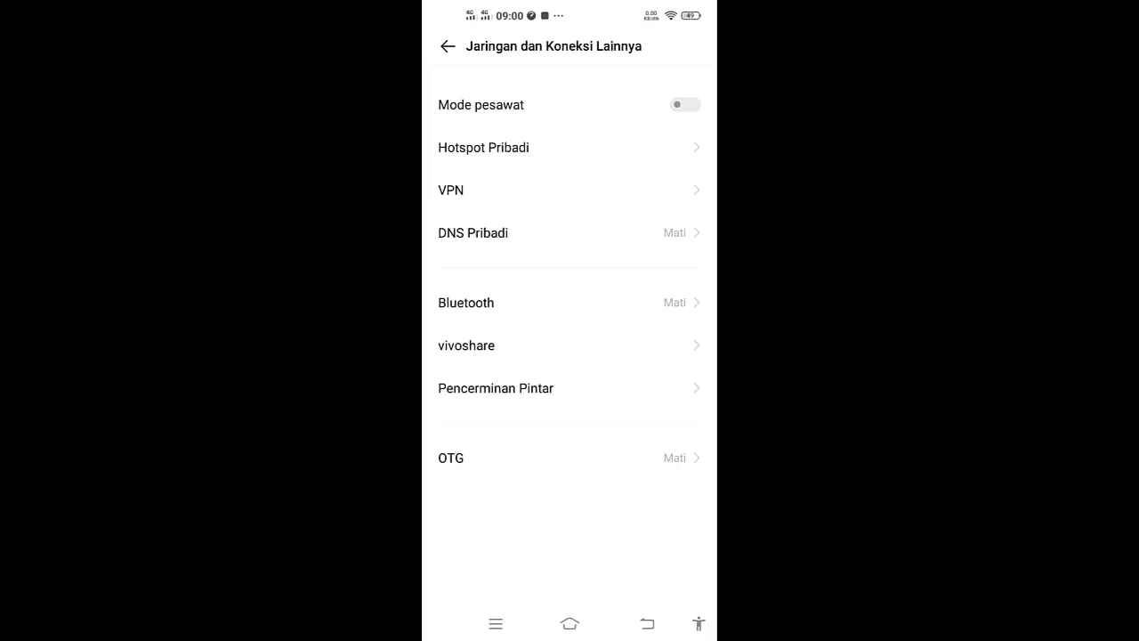
Switch Mode pesawat on and back off, then relaunch YouTube from the Google folder.
left_click(685, 104)
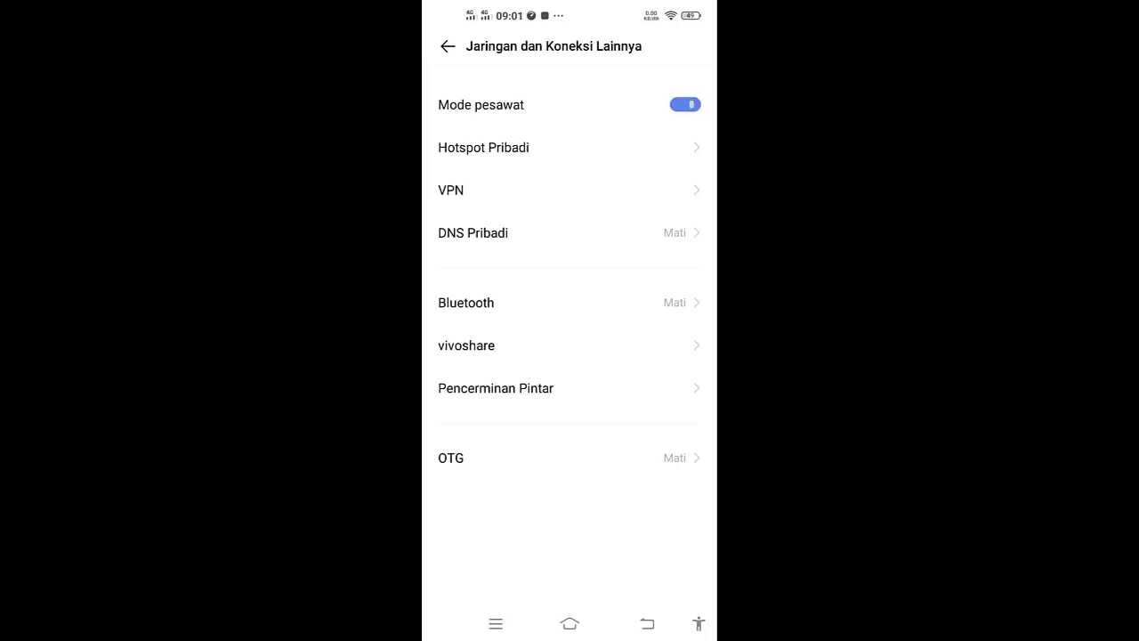
left_click(684, 104)
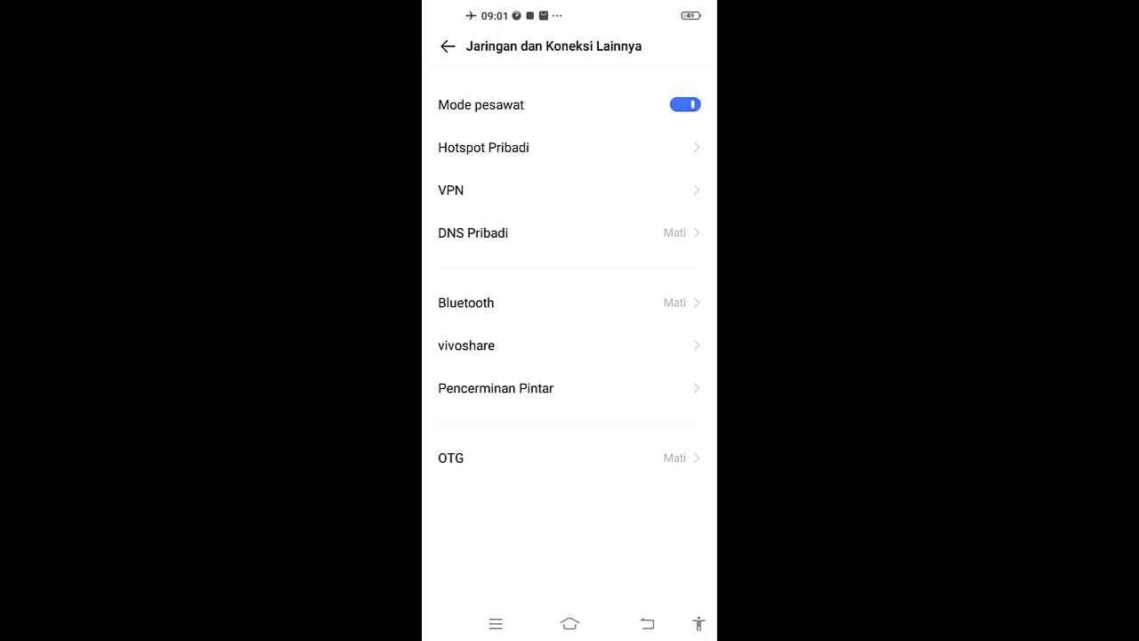
left_click(685, 104)
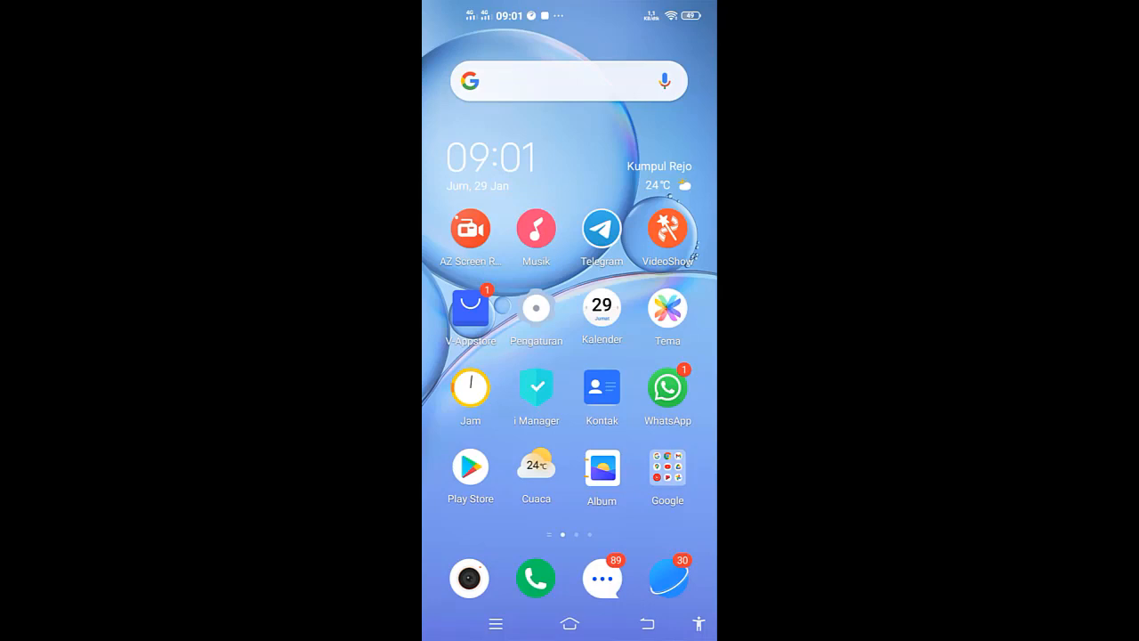
left_click(666, 472)
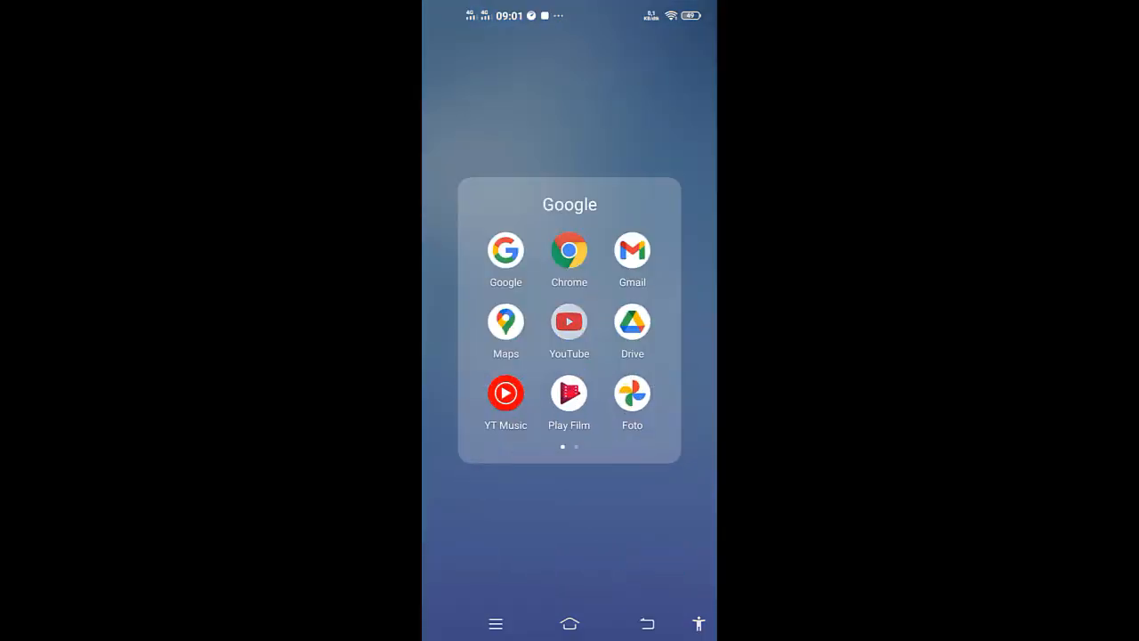
left_click(568, 323)
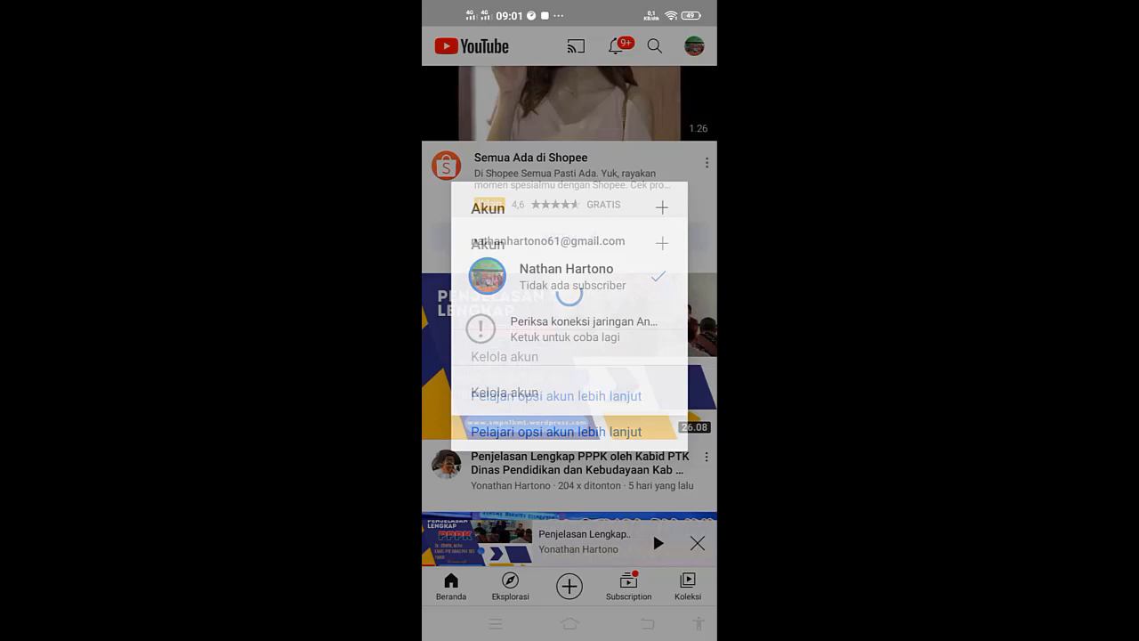